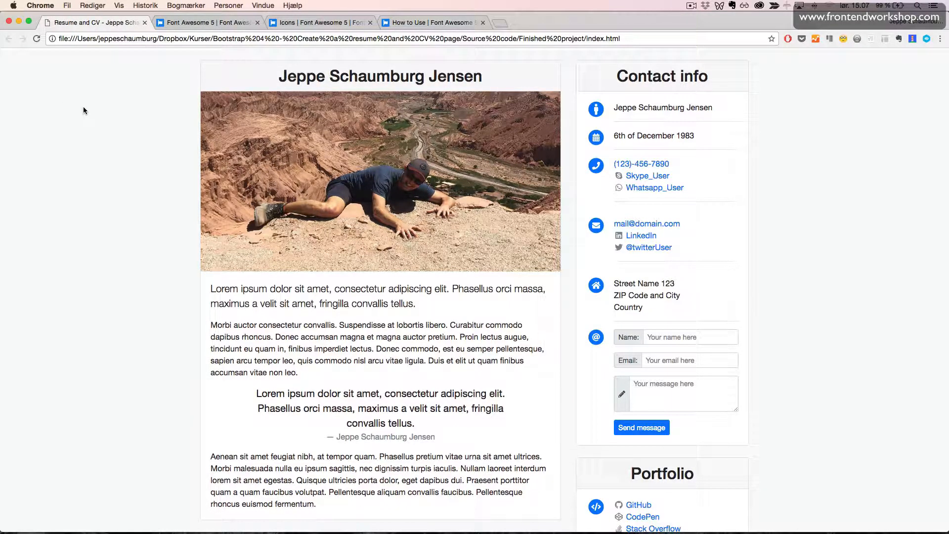
- Switch from Chrome's finished resume page to Sublime Text with the starter index.html
key("cmd+tab")
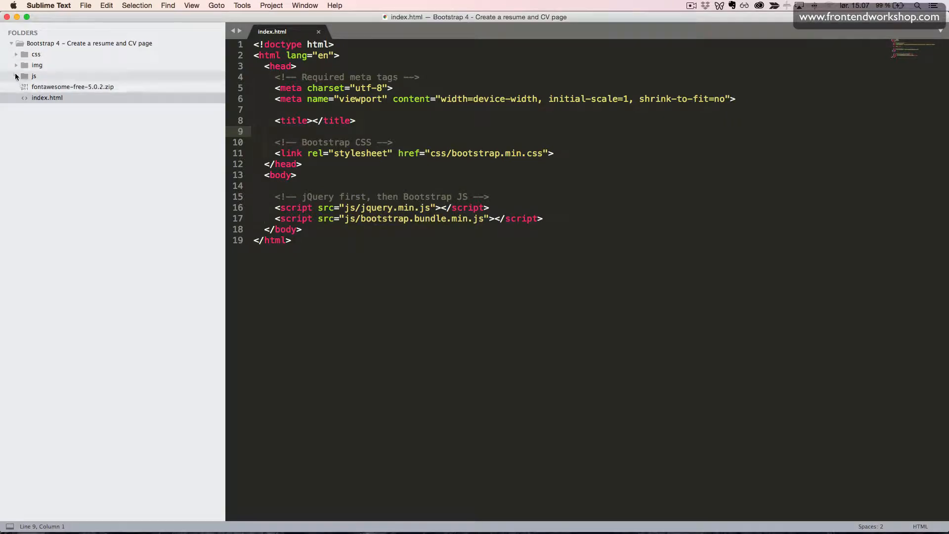
- Fill the empty title with 'Resume and CV – Jeppe Schaumburg Jensen' after peeking into the sidebar folders
left_click(17, 55)
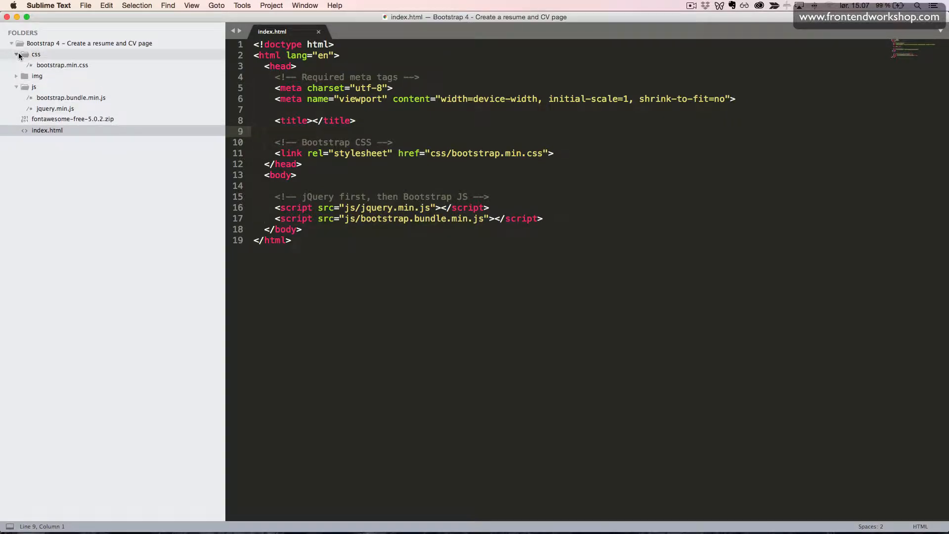
left_click(37, 65)
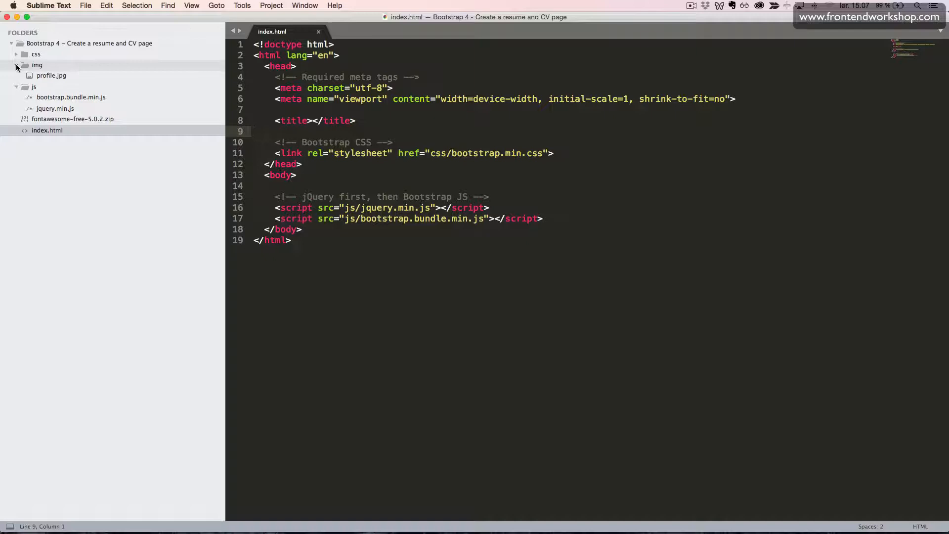
left_click(17, 65)
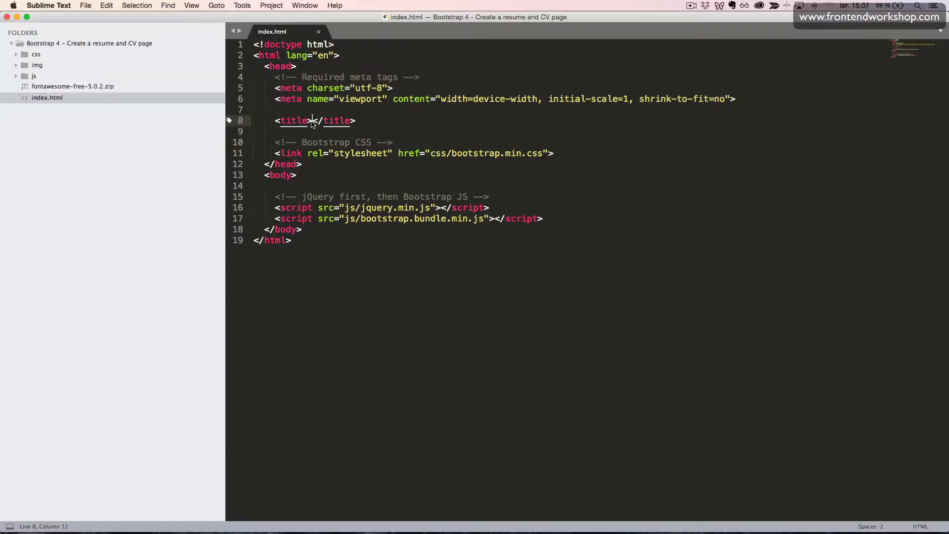
type("Resume and CV -")
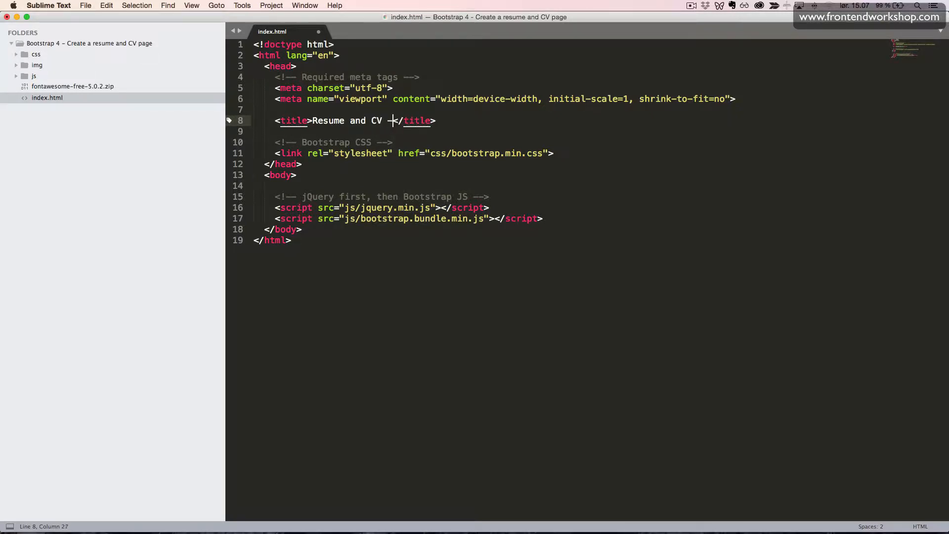
type("Jeppe Scha")
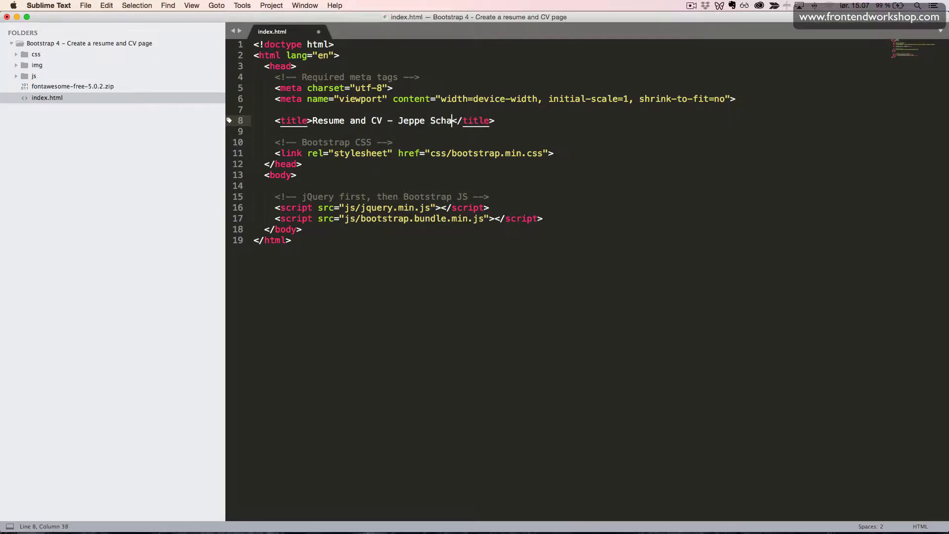
type("umburg Jensen")
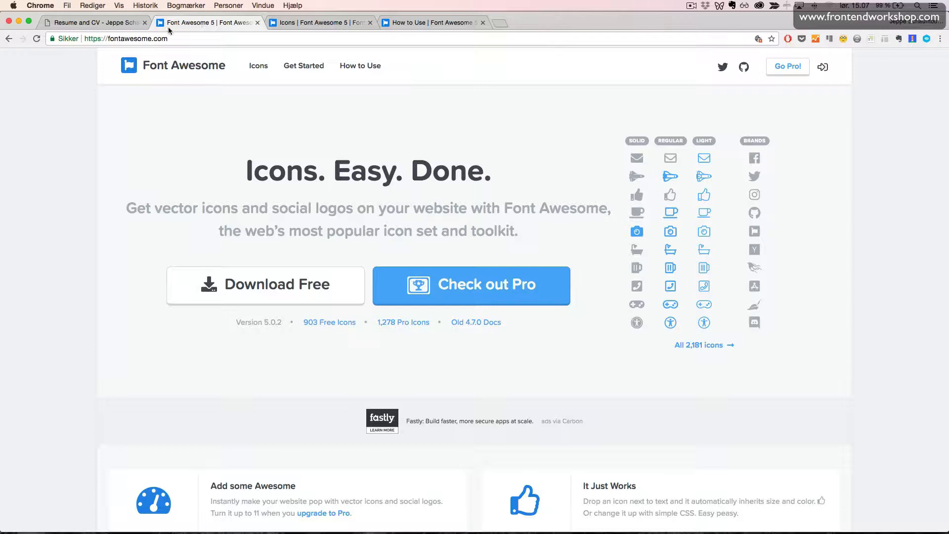
mouse_move(85, 184)
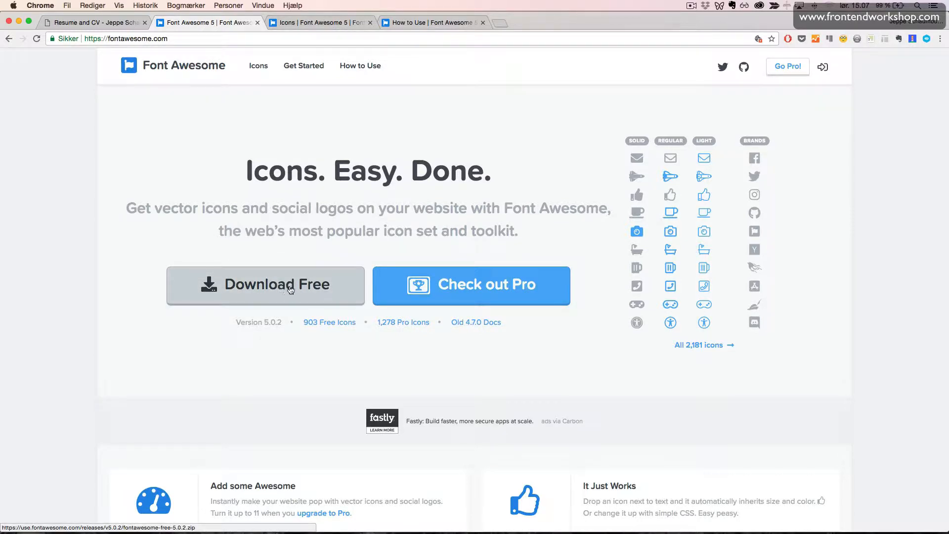
mouse_move(284, 257)
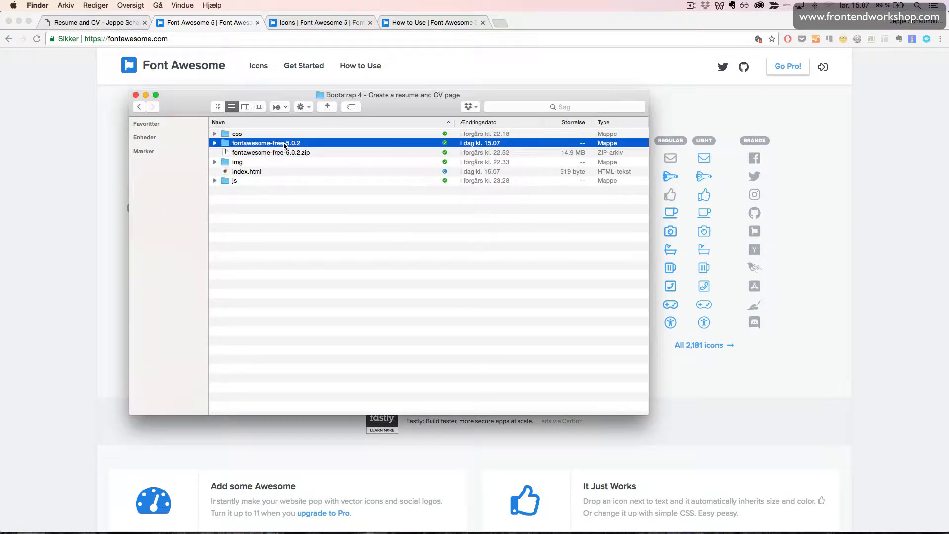
- Expand fontawesome-free-5.0.2 > svg-with-js > js in Finder to reveal its scripts
left_click(214, 143)
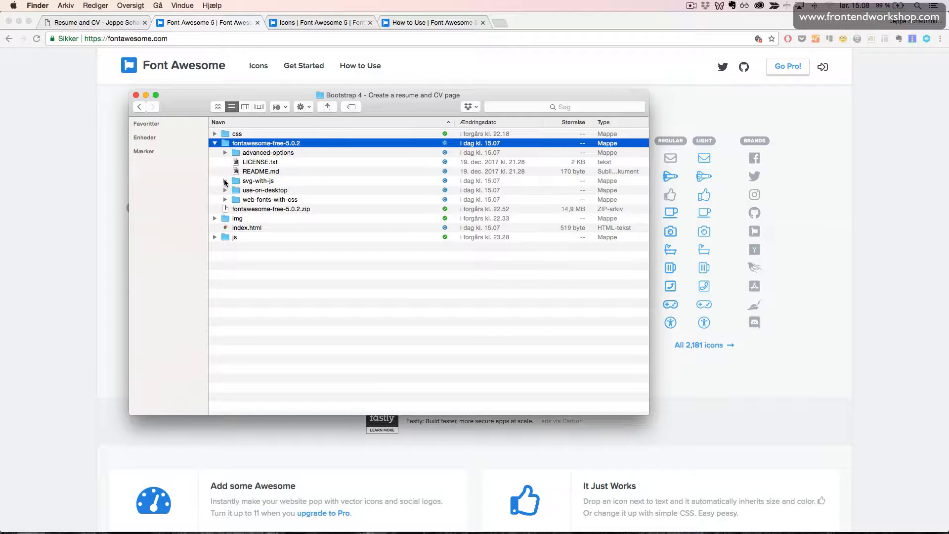
left_click(225, 180)
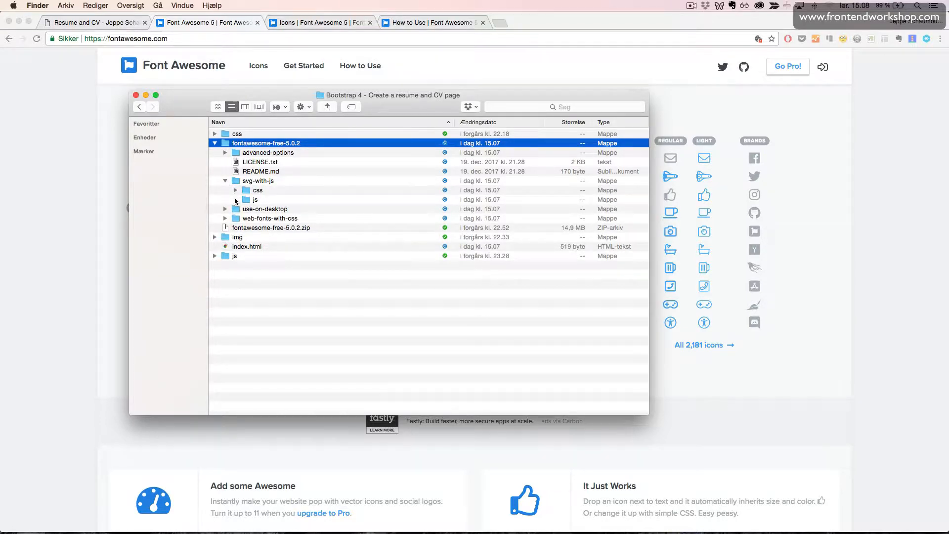
left_click(235, 200)
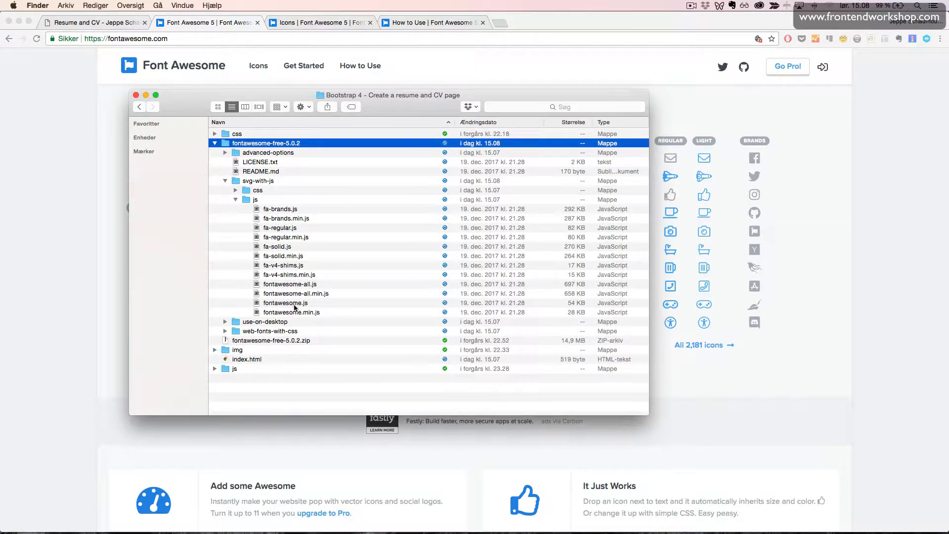
- Move fontawesome-all.min.js into the resume project's js folder and collapse the Font Awesome folder
left_click(295, 293)
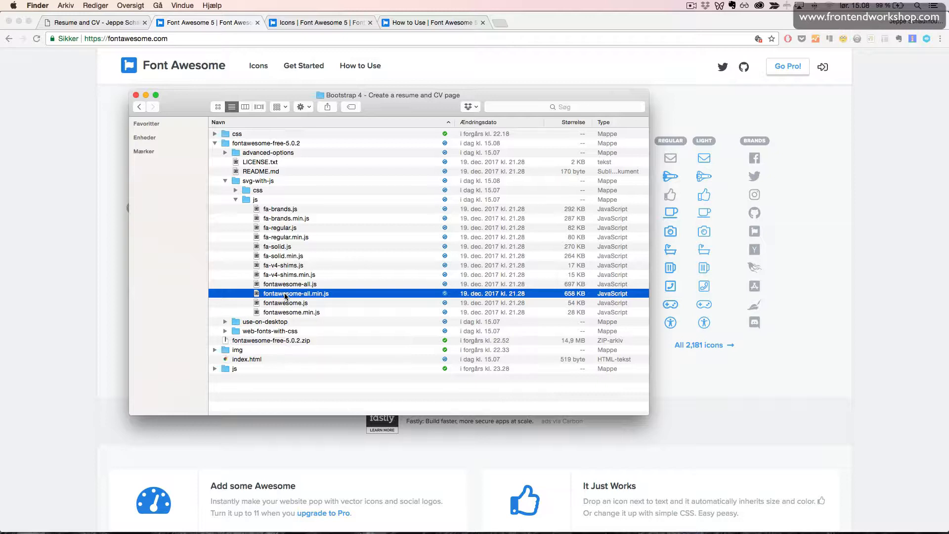
left_click(270, 330)
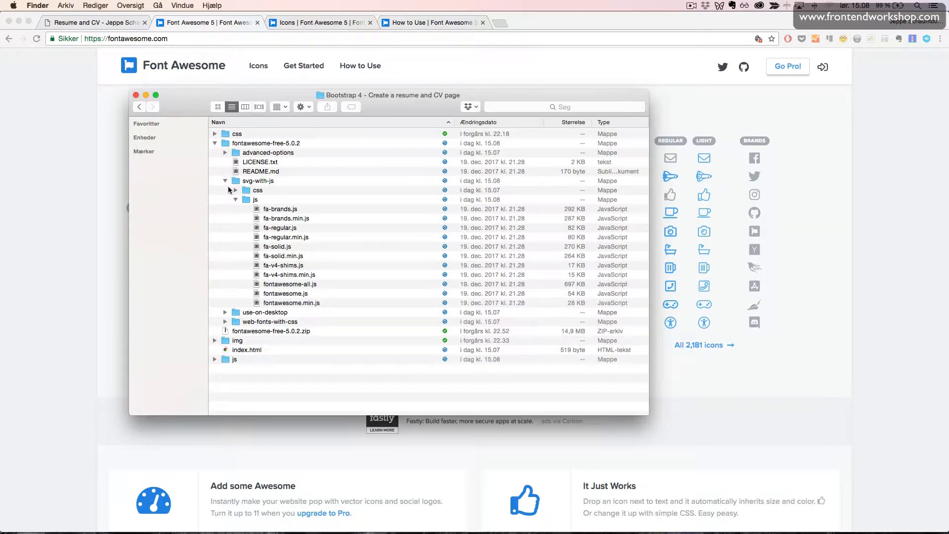
left_click(214, 142)
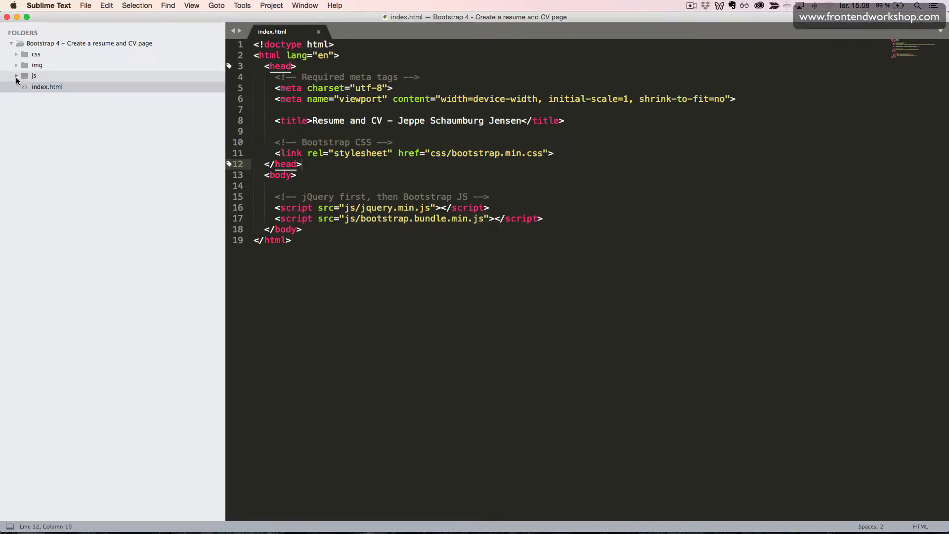
- Under the Font Awesome JS comment, start a deferred <script> with an empty src attribute
left_click(16, 76)
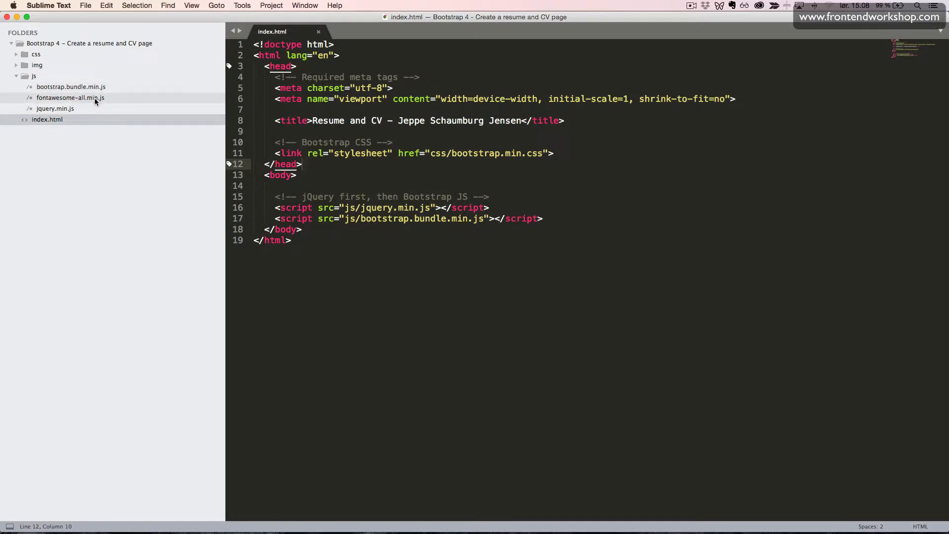
mouse_move(263, 139)
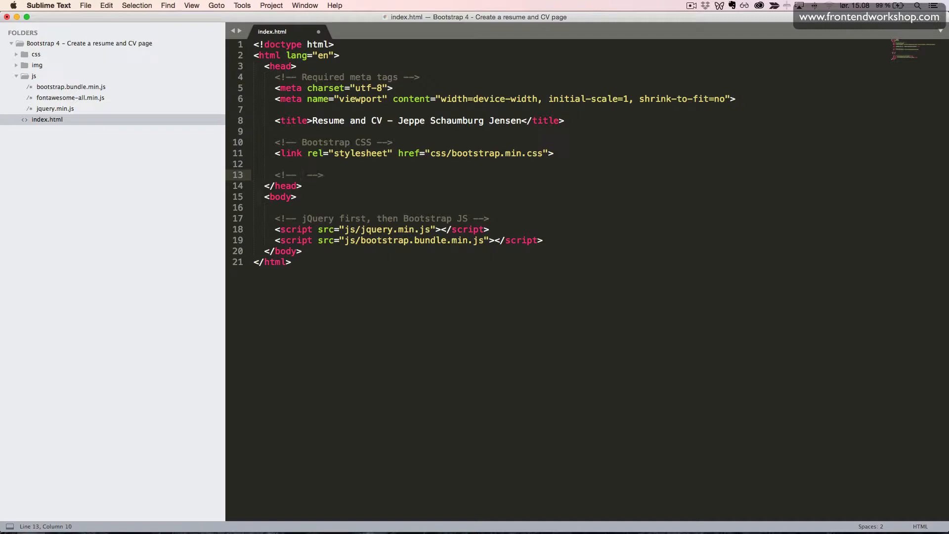
type("Font Awesome JS")
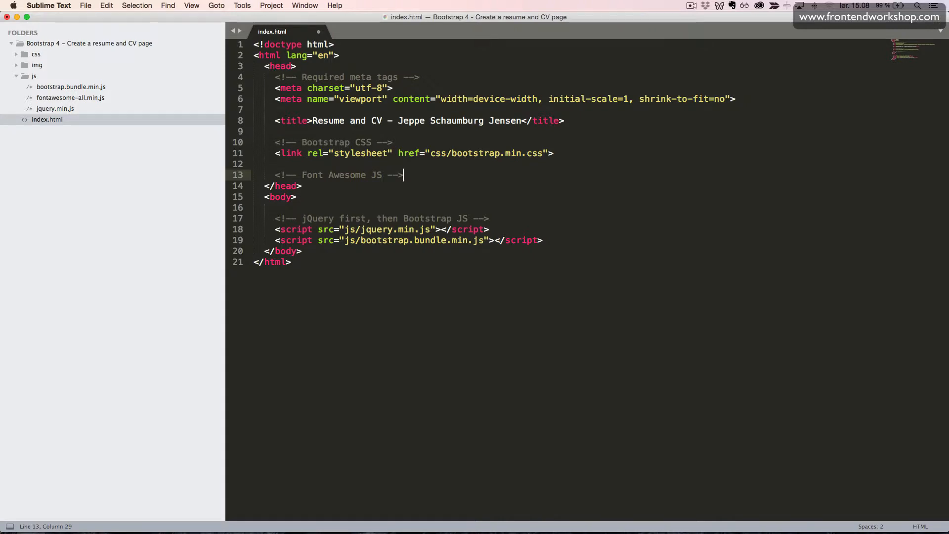
type("<script")
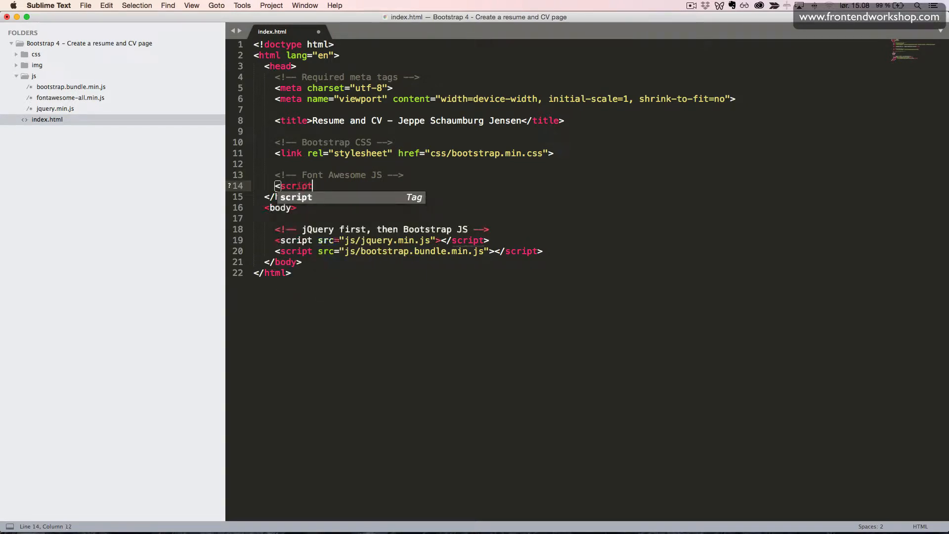
type("defer")
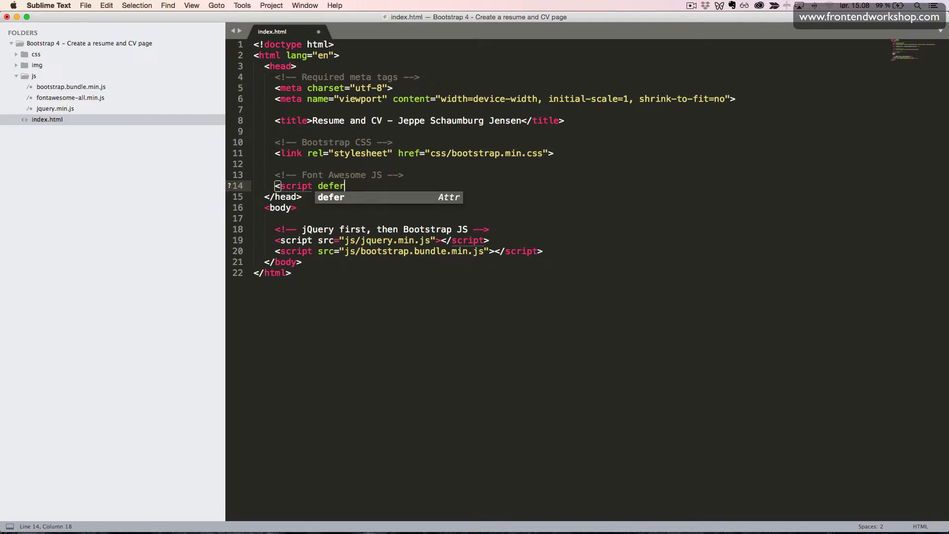
type("src=\"\"")
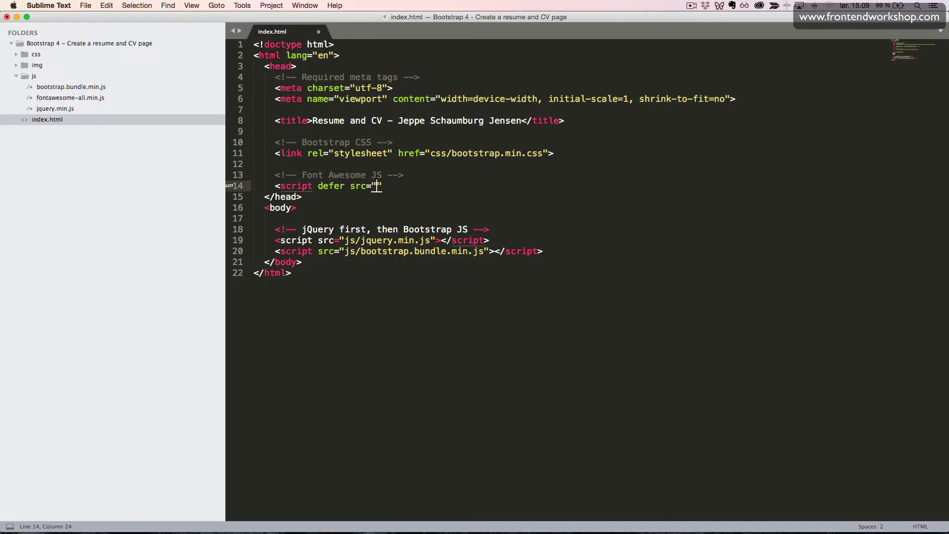
- Complete the script so it loads js/fontawesome-all.min.js and close the tag
type("js/font")
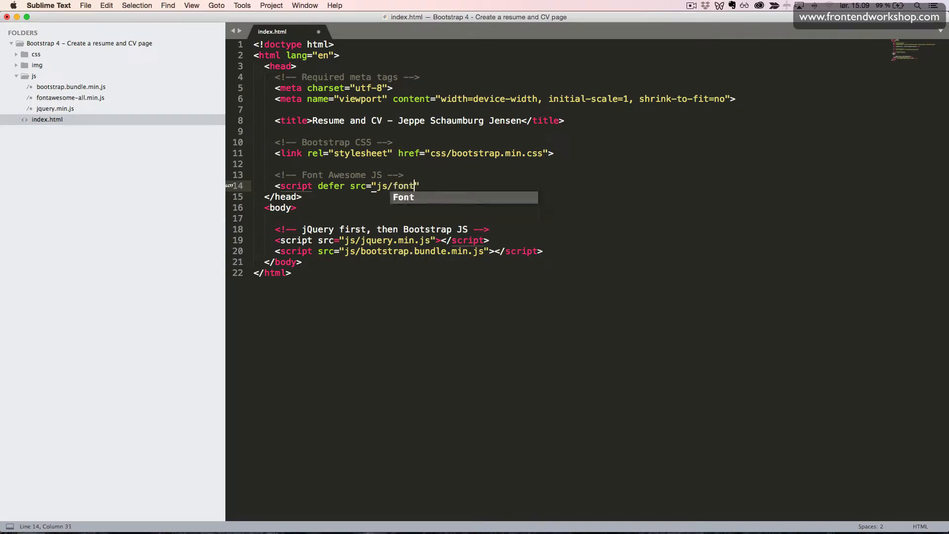
type("awesome")
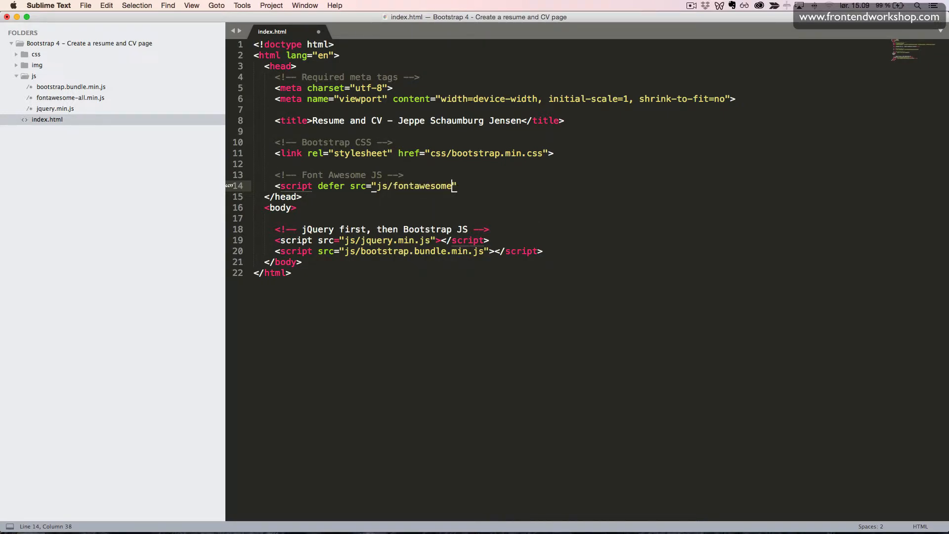
type("-")
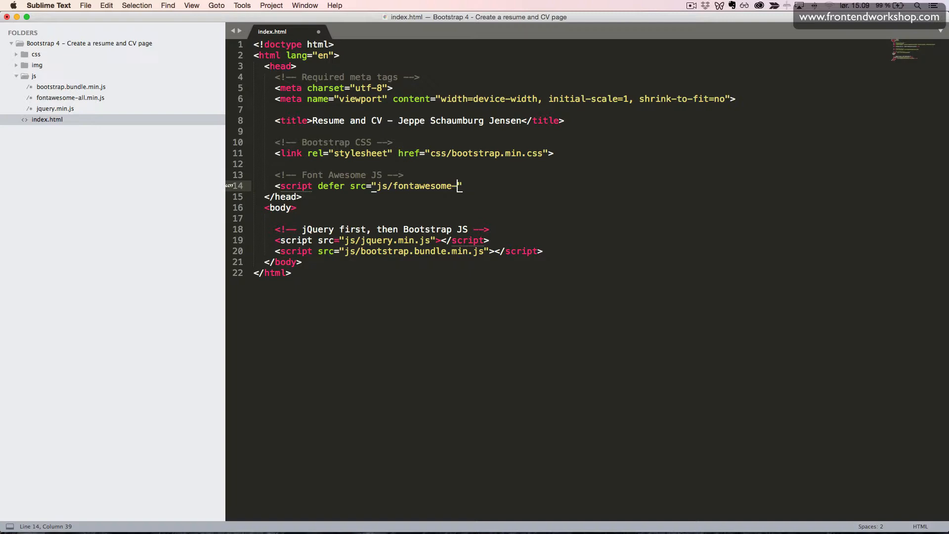
type("all.")
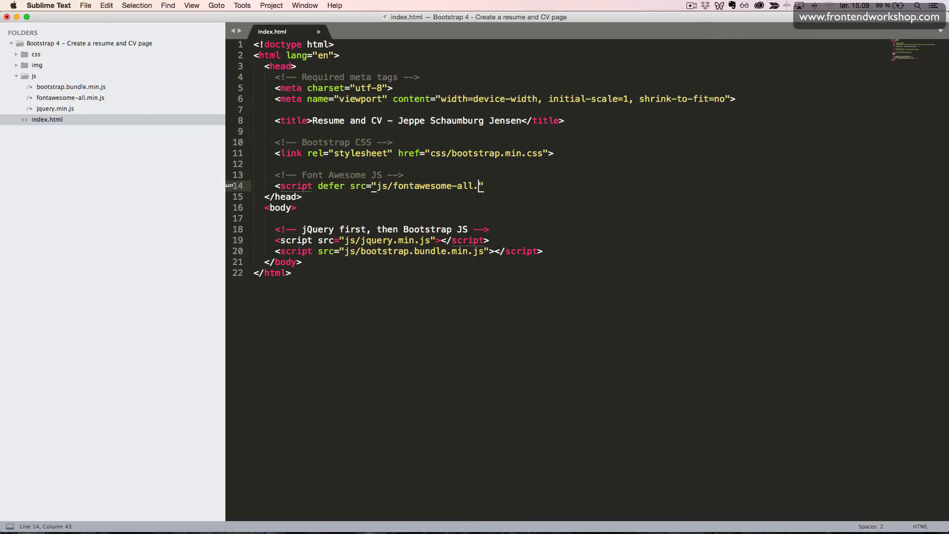
type("min.js")
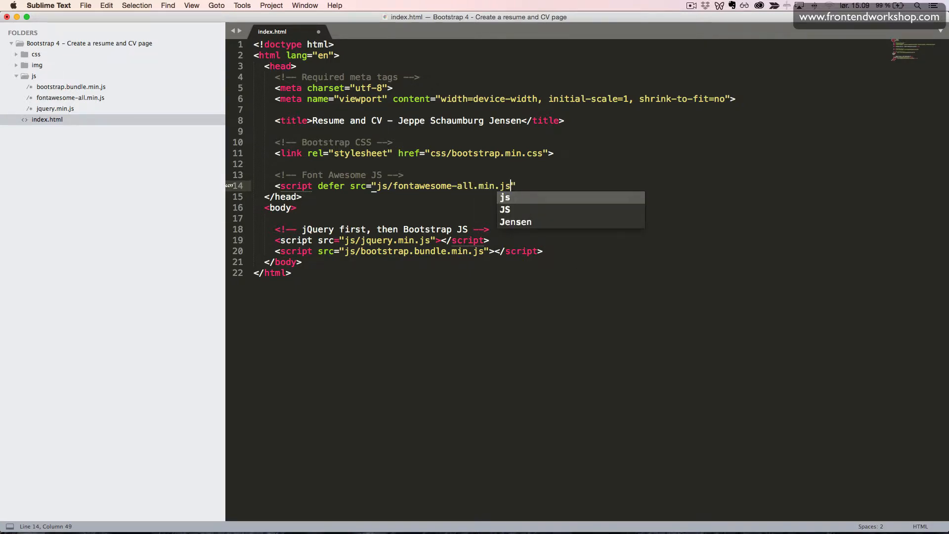
type("\">")
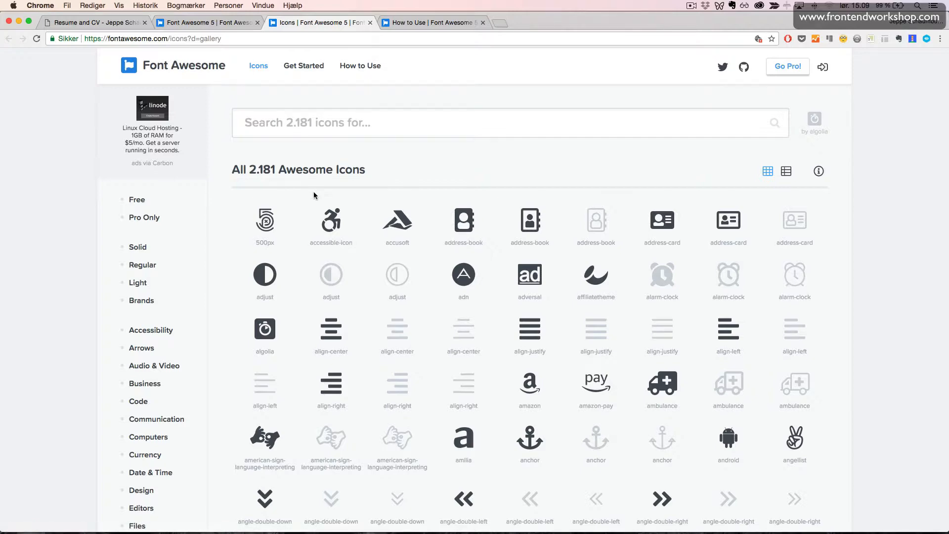
- Leave the icon gallery for Font Awesome's How to Use guide on SVG with JavaScript
scroll("down", 3)
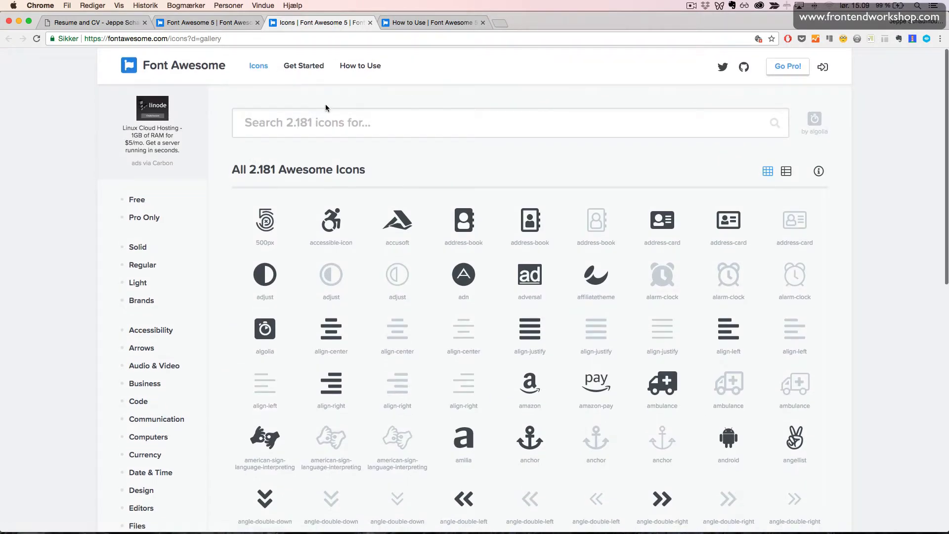
left_click(431, 23)
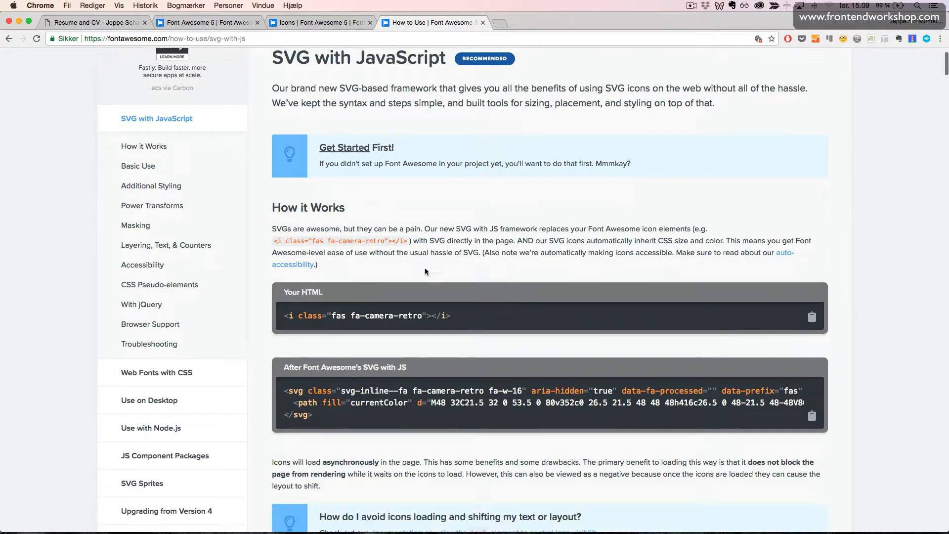
- Scroll to Basic Usage, copy the <i class="fas fa-camera-retro"></i> snippet and return to Sublime Text
scroll("down", 3)
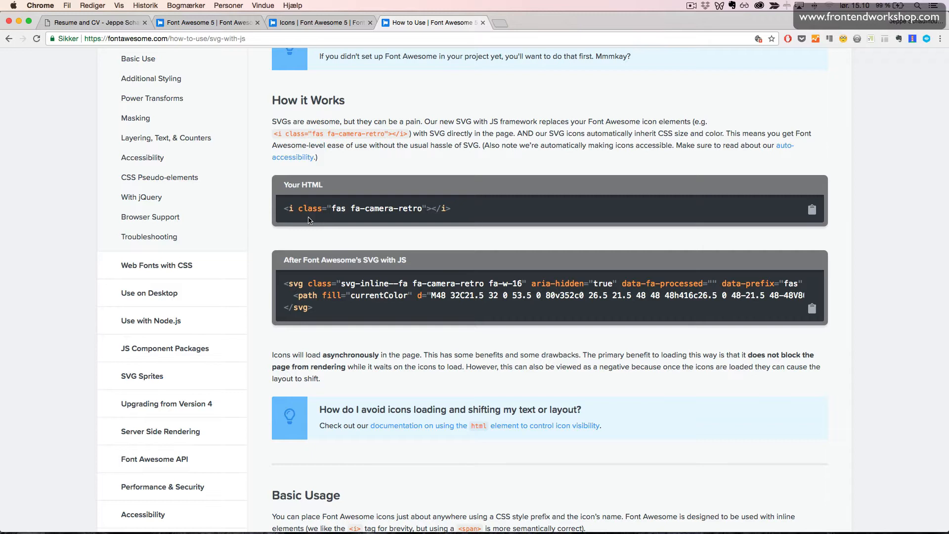
mouse_move(389, 310)
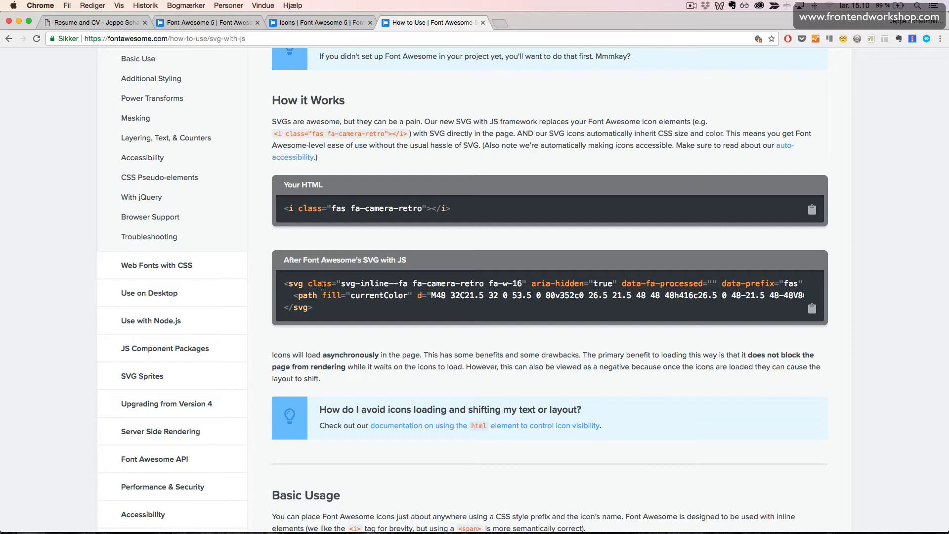
scroll("down", 3)
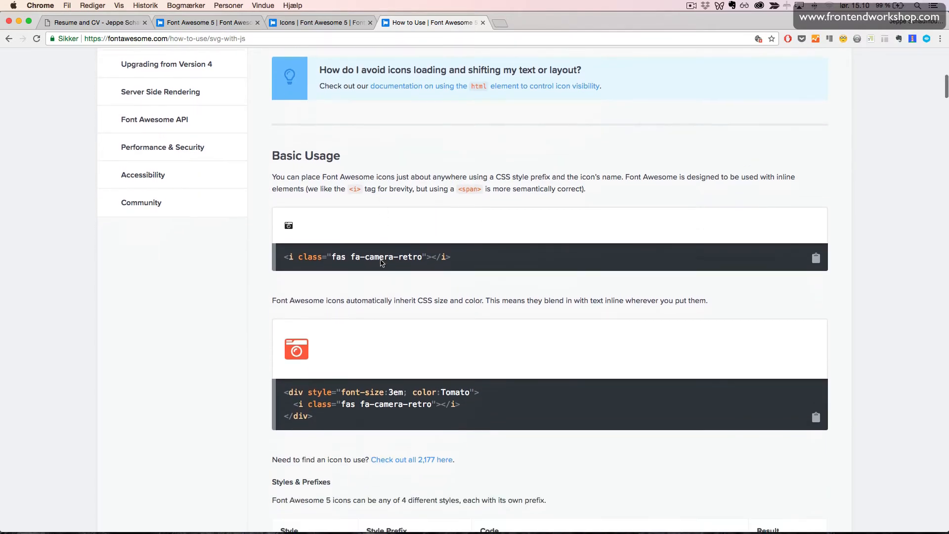
scroll("down", 3)
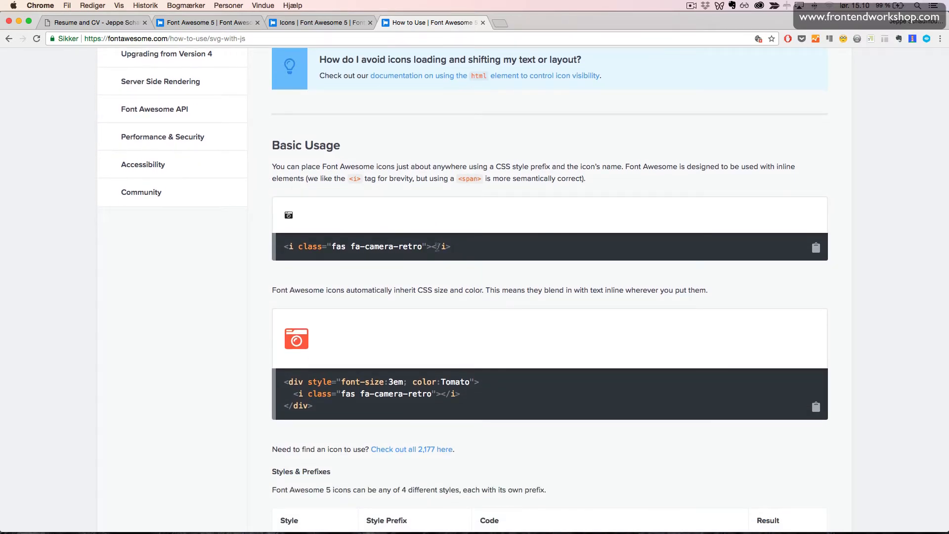
key("cmd+tab")
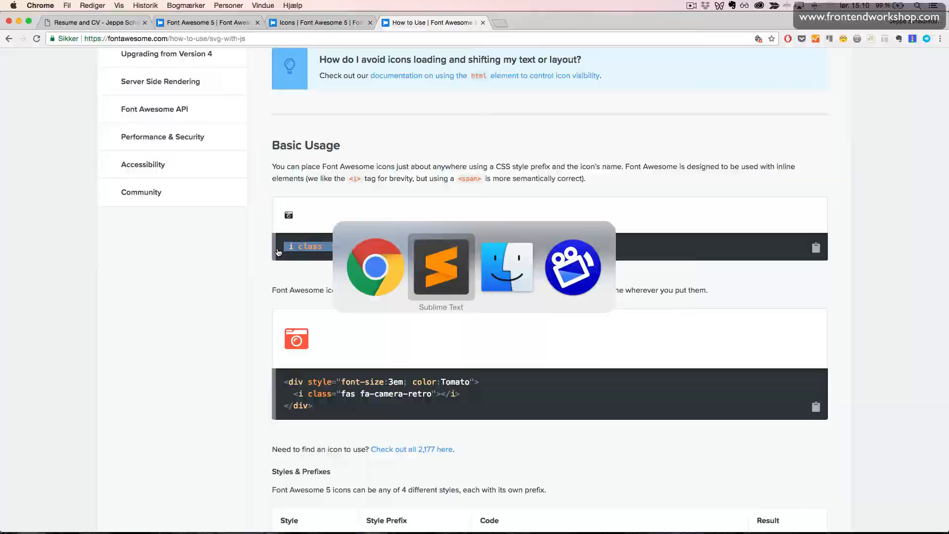
- Paste the fa-camera-retro icon tag on the empty line inside <body> and save index.html
left_click(441, 266)
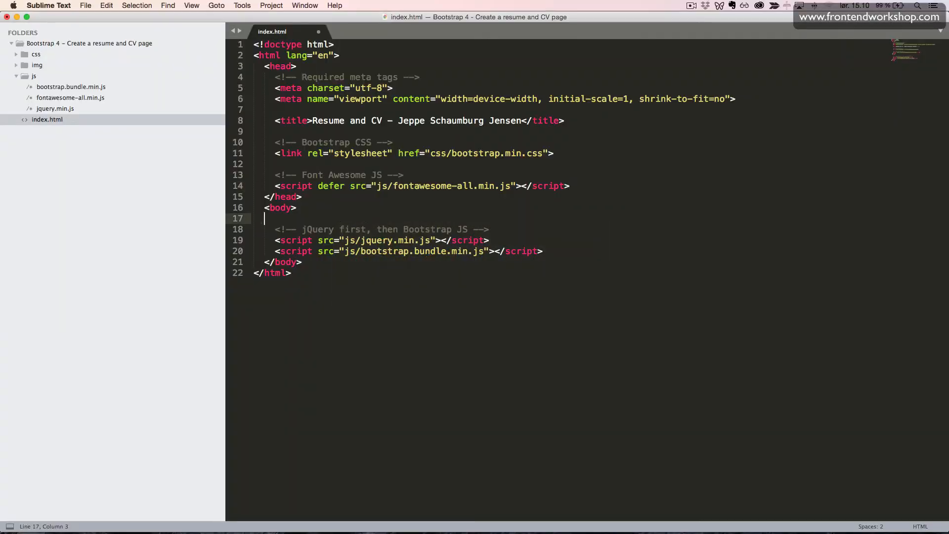
key("cmd+tab")
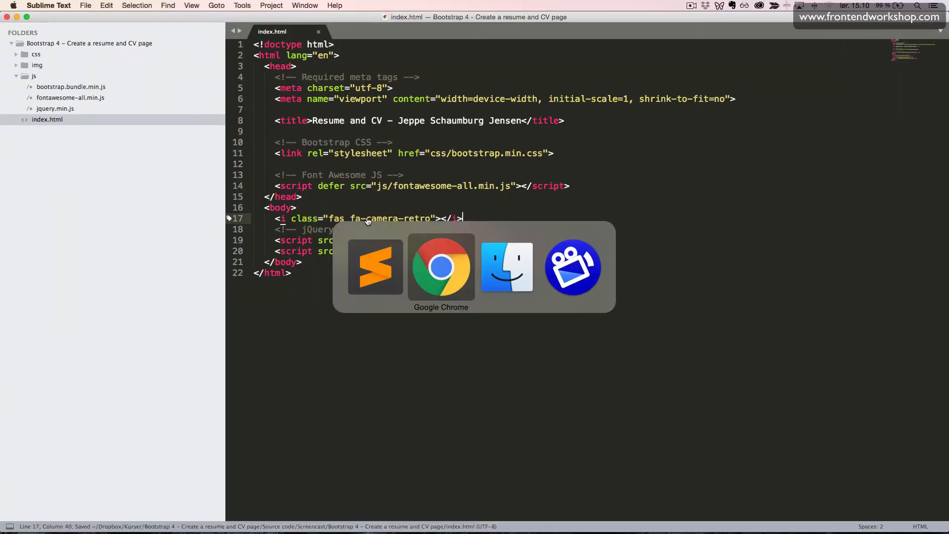